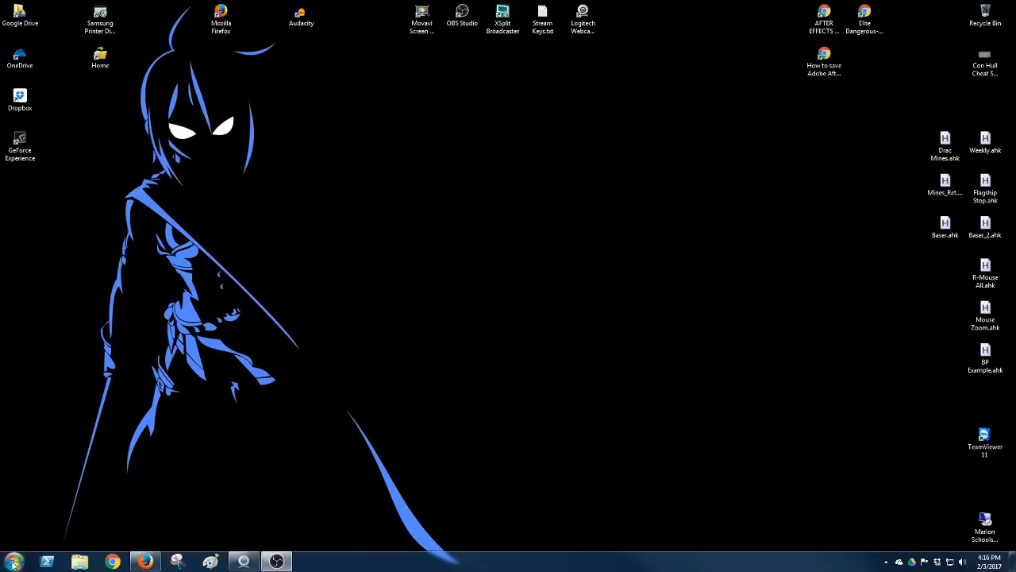
# Step: View the Start menu power options: Switch user, Log off, Lock, Restart, Sleep, Hibernate
pyautogui.click(14, 561)
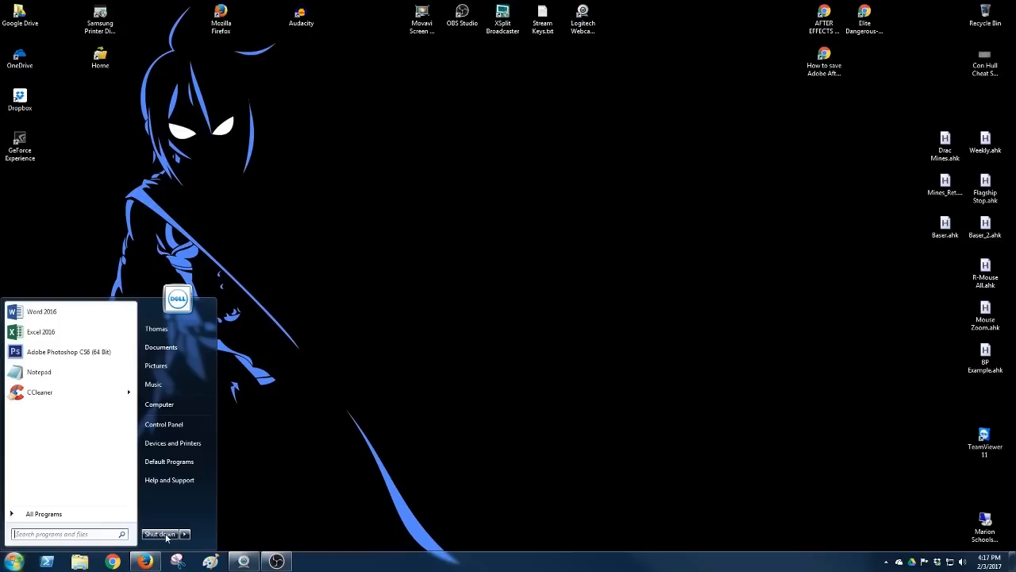
pyautogui.click(184, 533)
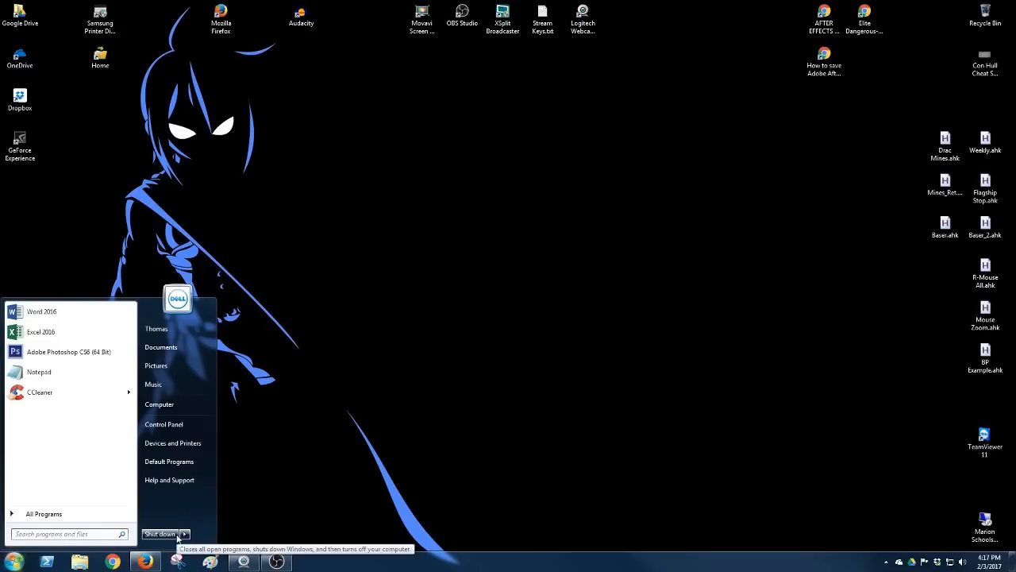
pyautogui.click(184, 534)
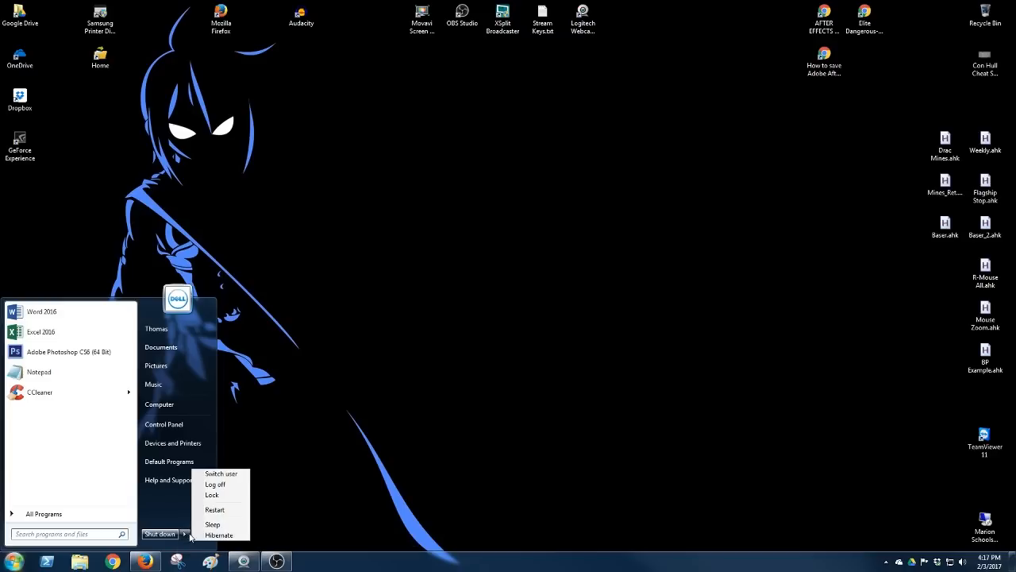
pyautogui.moveTo(421, 412)
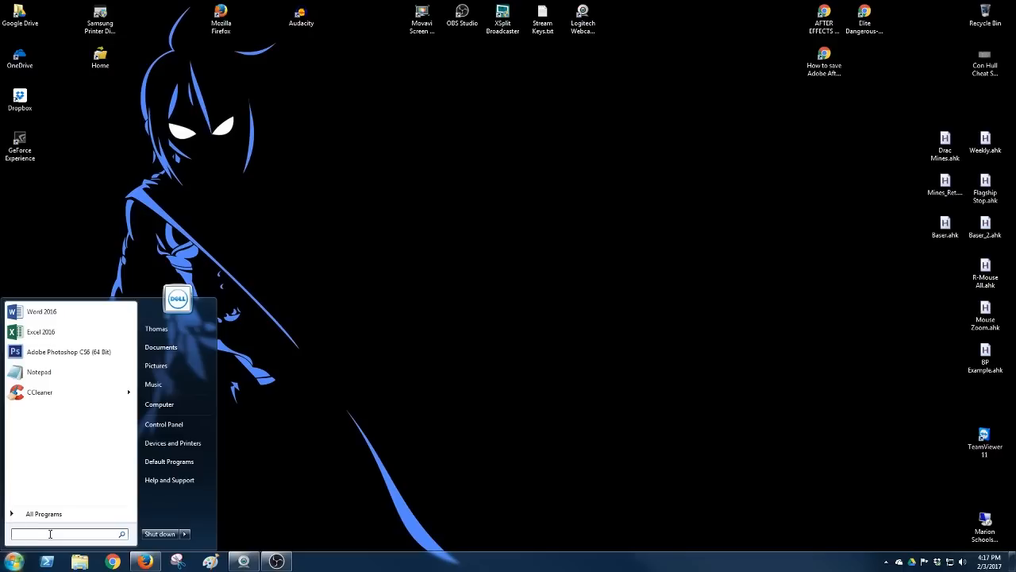
# Step: Search 'mmc' from the Start menu and approve the prompt to launch it
pyautogui.write('m')
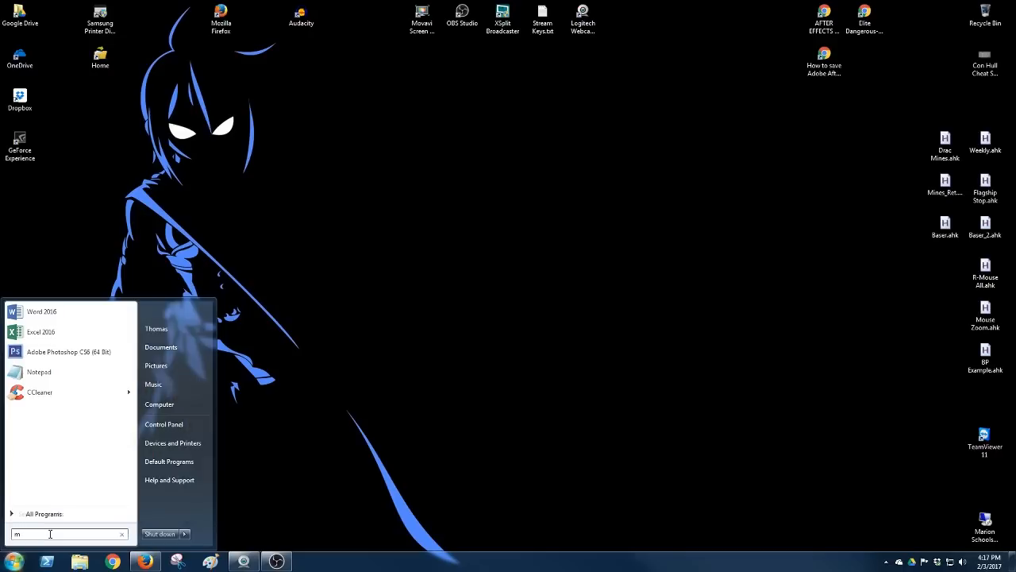
pyautogui.write('mc')
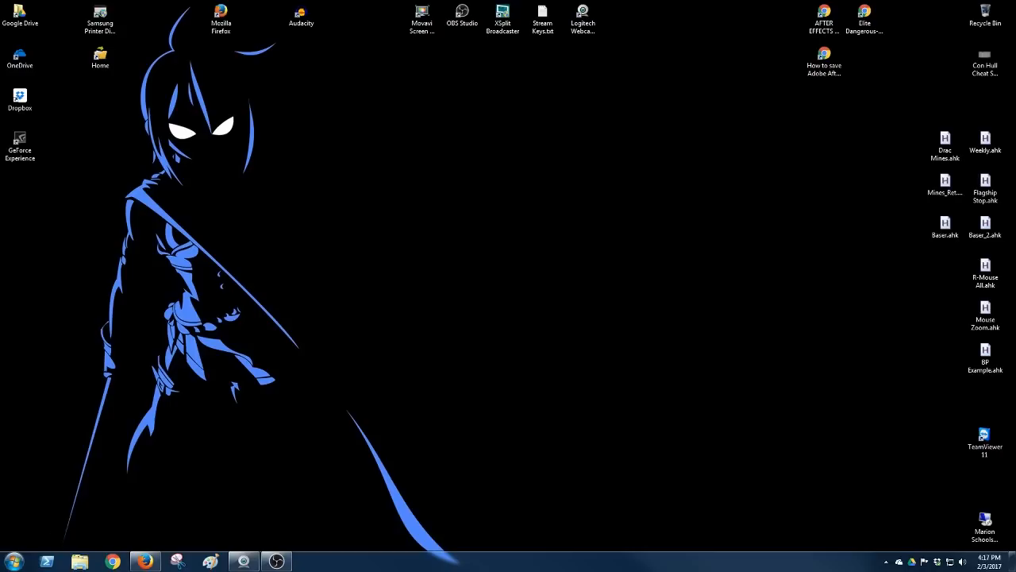
pyautogui.click(309, 561)
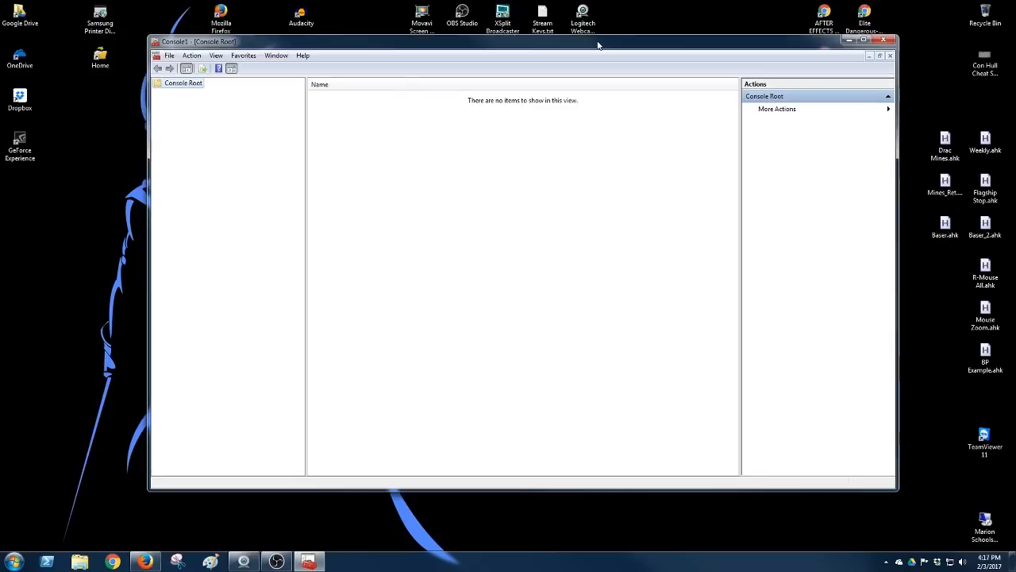
# Step: Add the Group Policy Object Editor snap-in targeting Local Computer via Add/Remove Snap-in
pyautogui.click(169, 55)
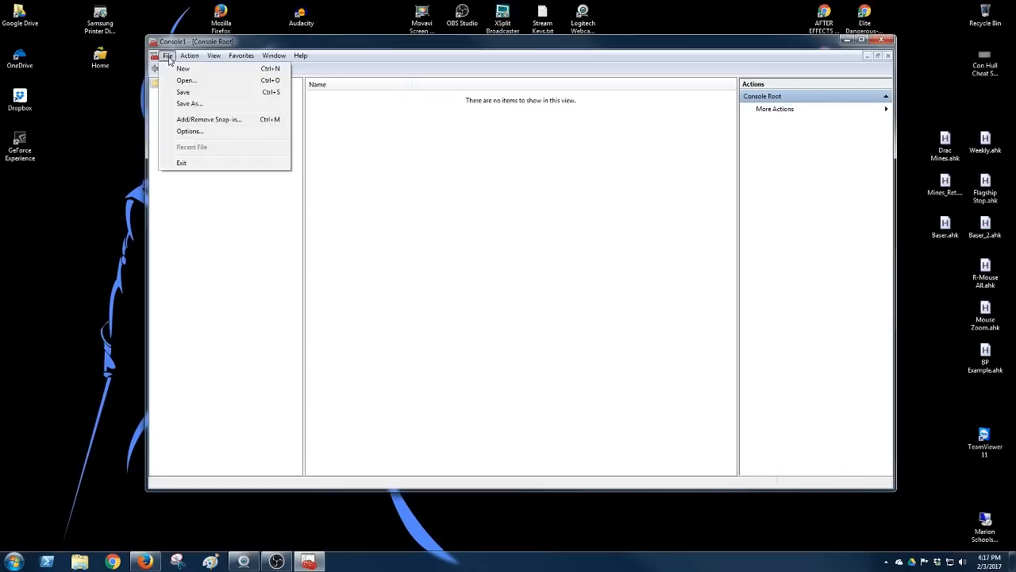
pyautogui.moveTo(209, 119)
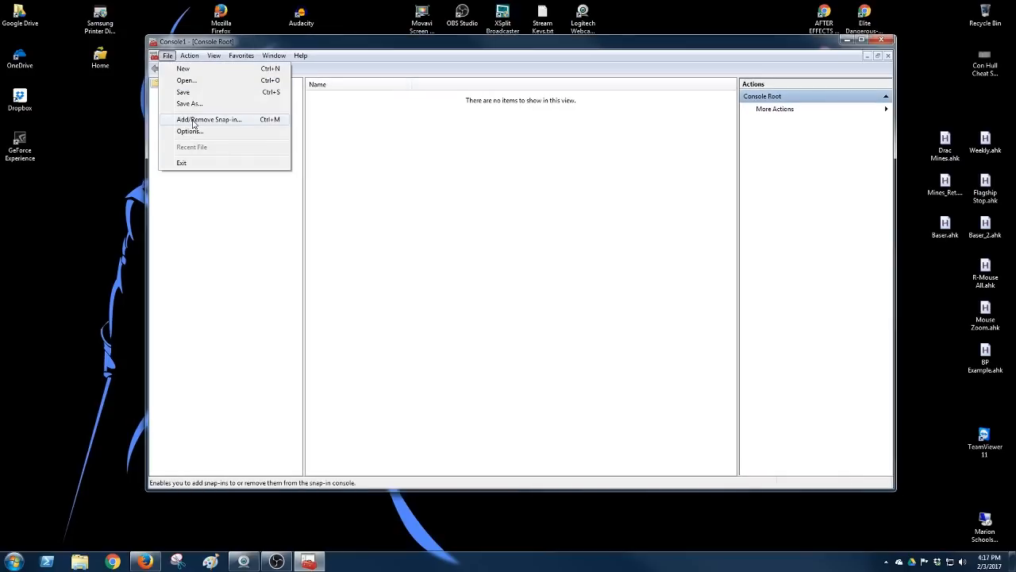
pyautogui.click(209, 119)
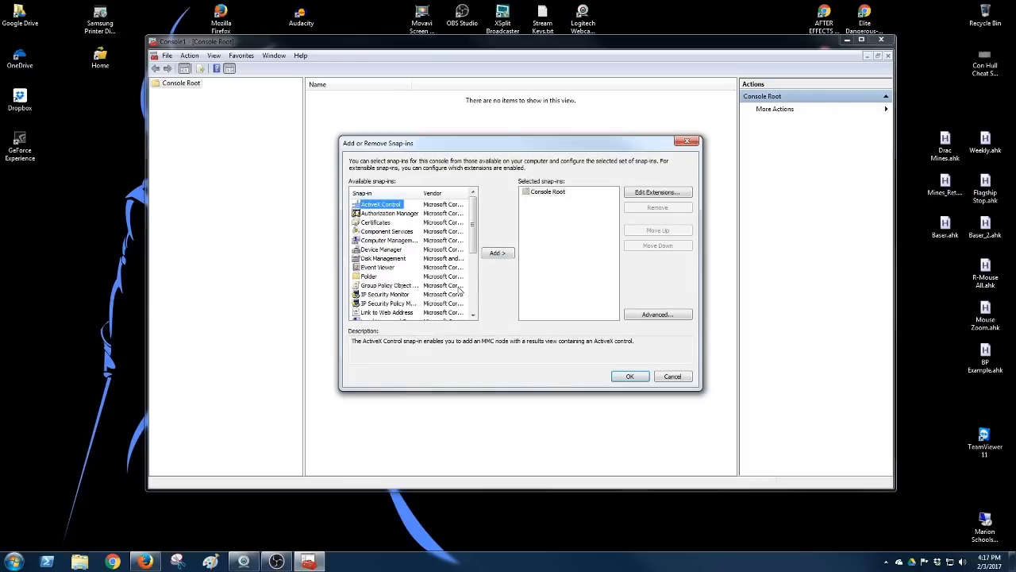
pyautogui.click(388, 285)
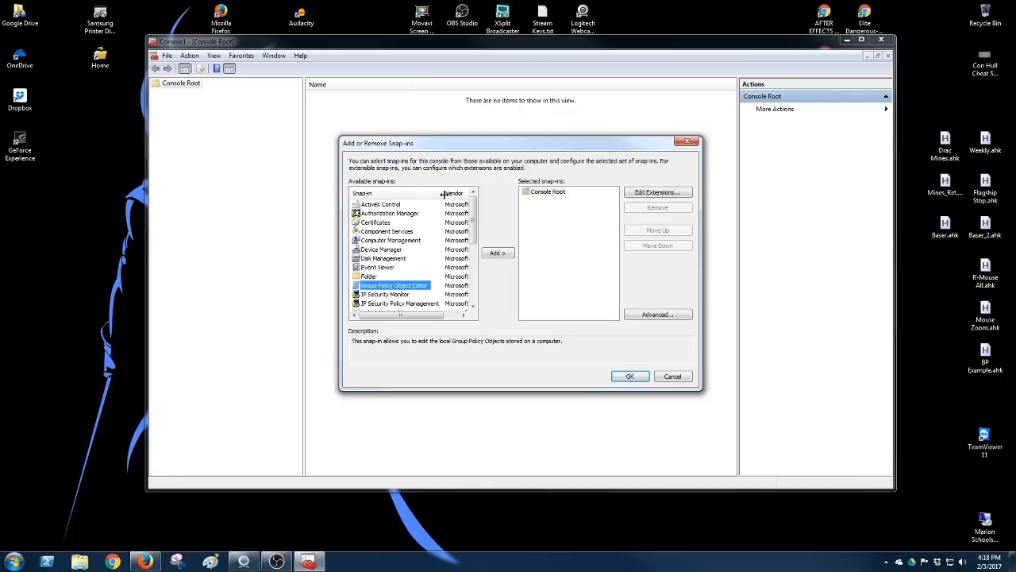
pyautogui.moveTo(416, 289)
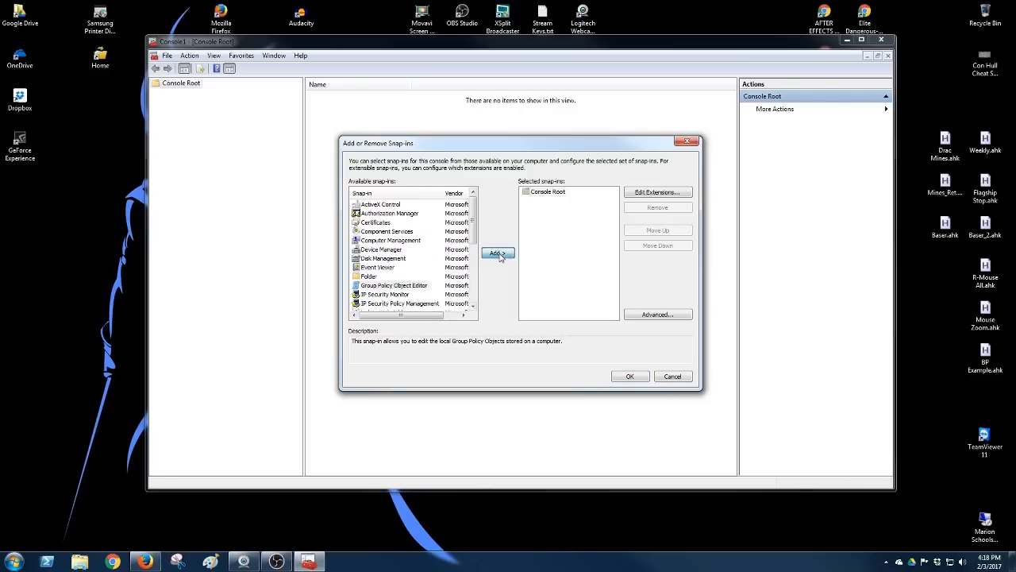
pyautogui.click(497, 254)
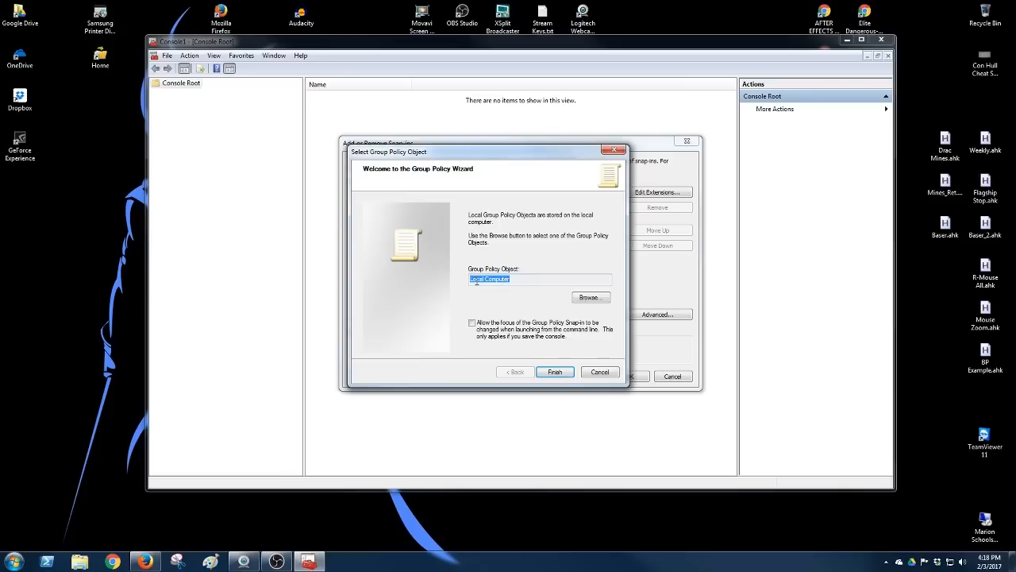
pyautogui.click(554, 371)
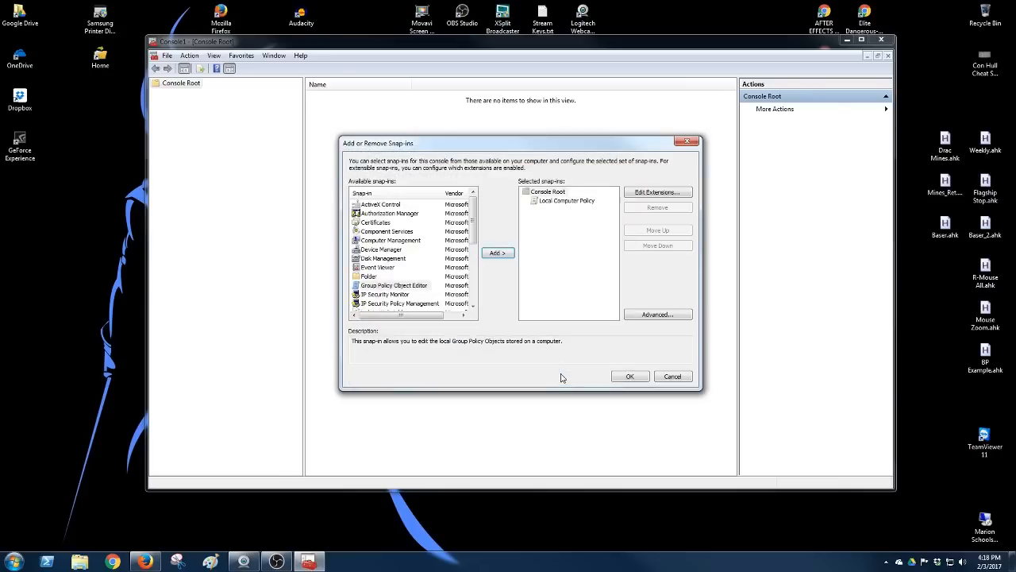
pyautogui.click(630, 376)
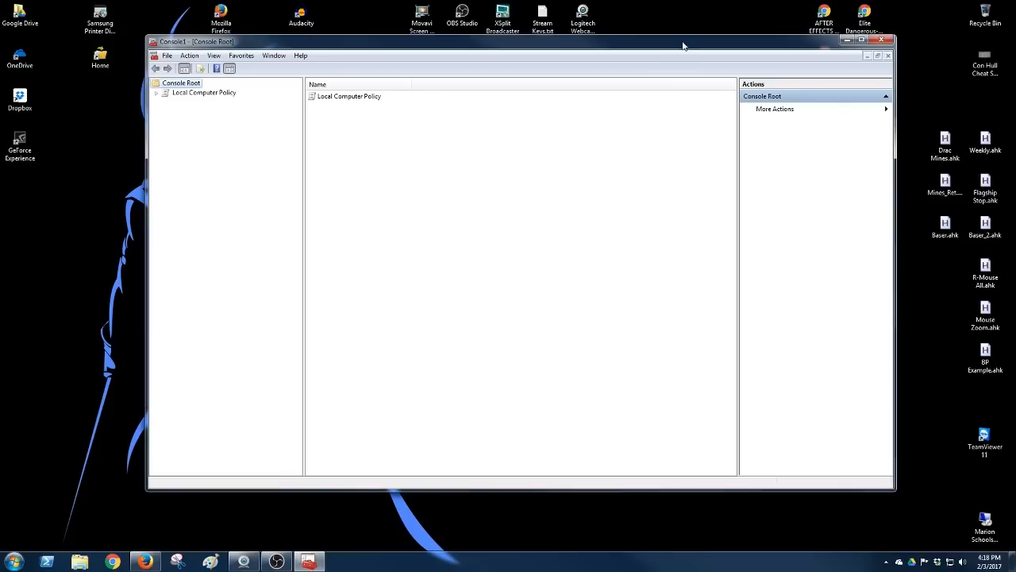
# Step: Maximize the console and browse to User Configuration > Windows Components > Windows Update, widening the Setting column
pyautogui.click(878, 55)
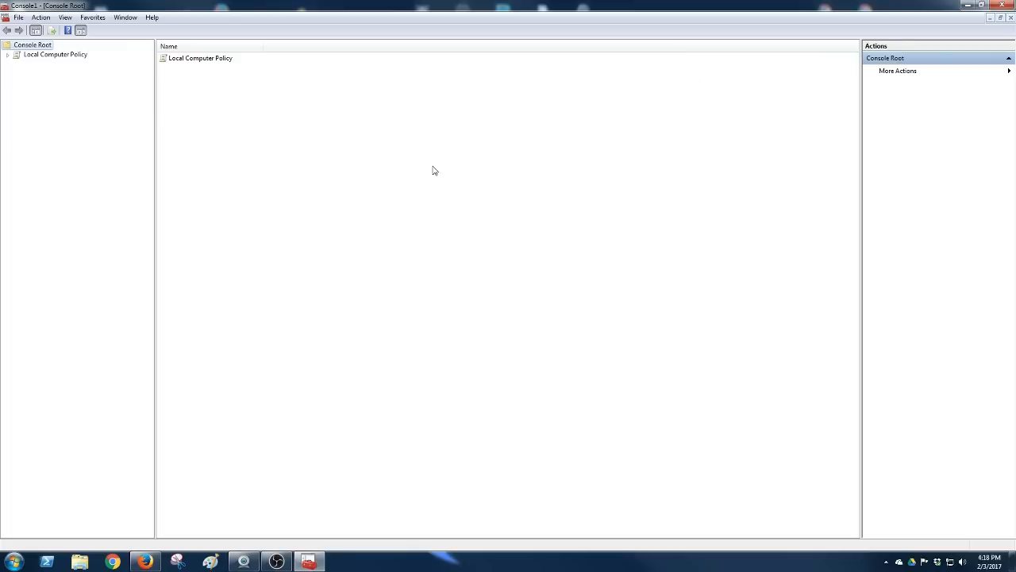
pyautogui.moveTo(8, 60)
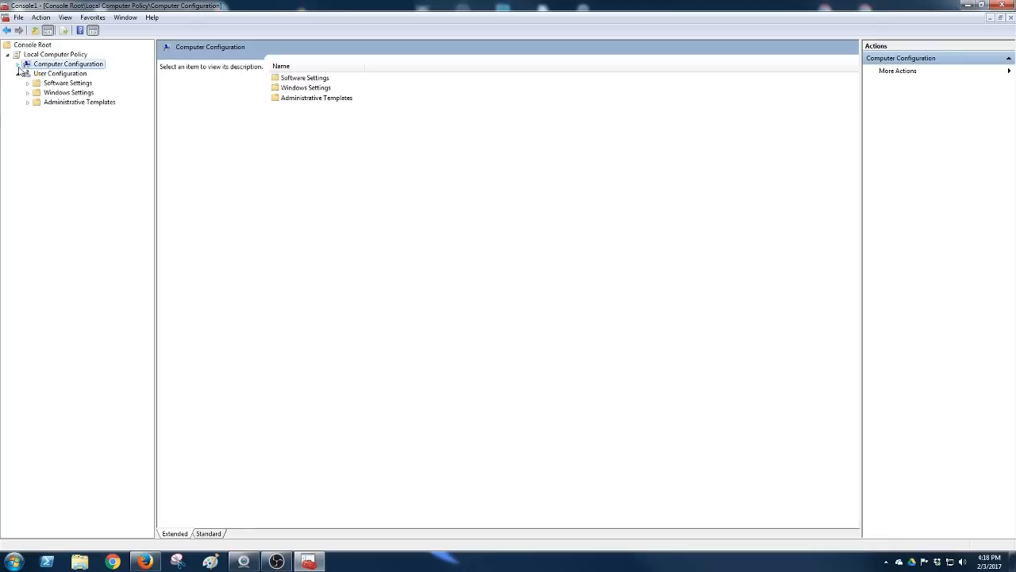
pyautogui.click(59, 73)
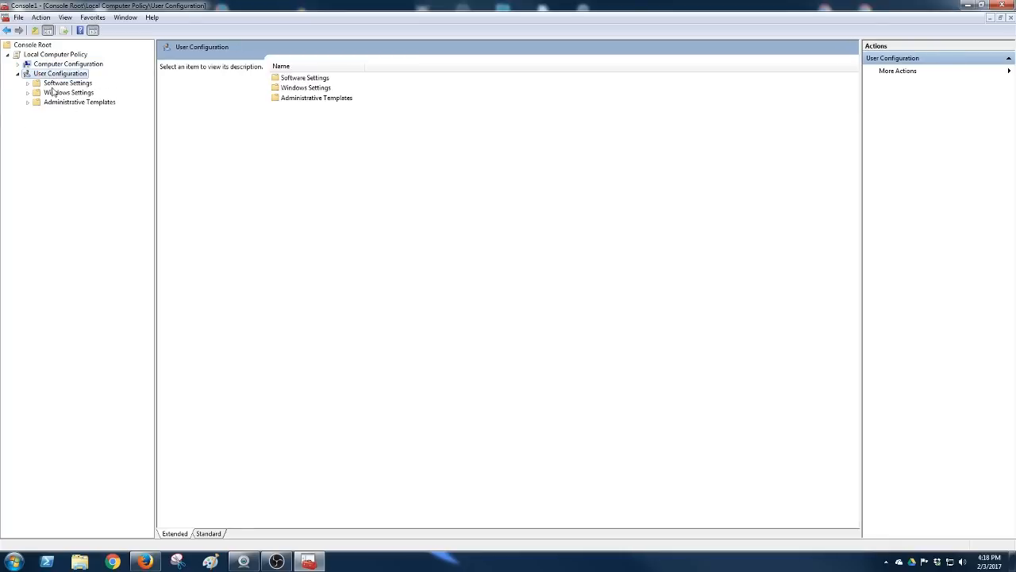
pyautogui.moveTo(83, 156)
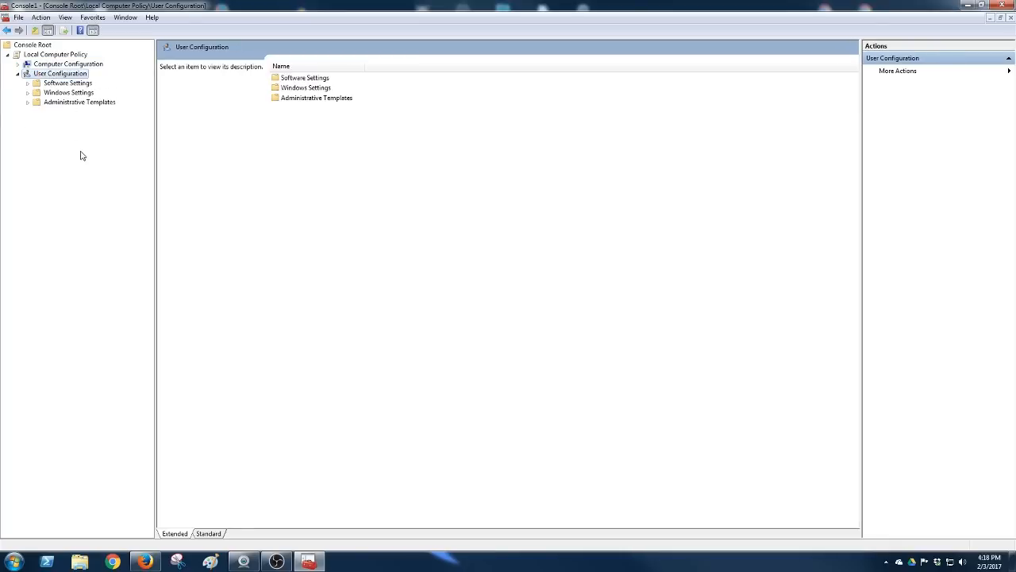
pyautogui.moveTo(3, 111)
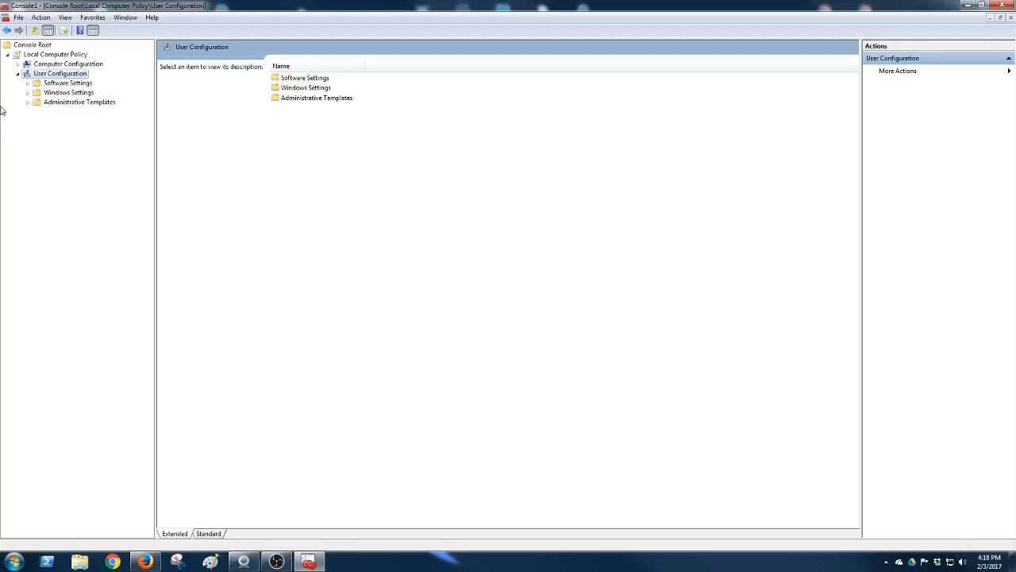
pyautogui.click(27, 101)
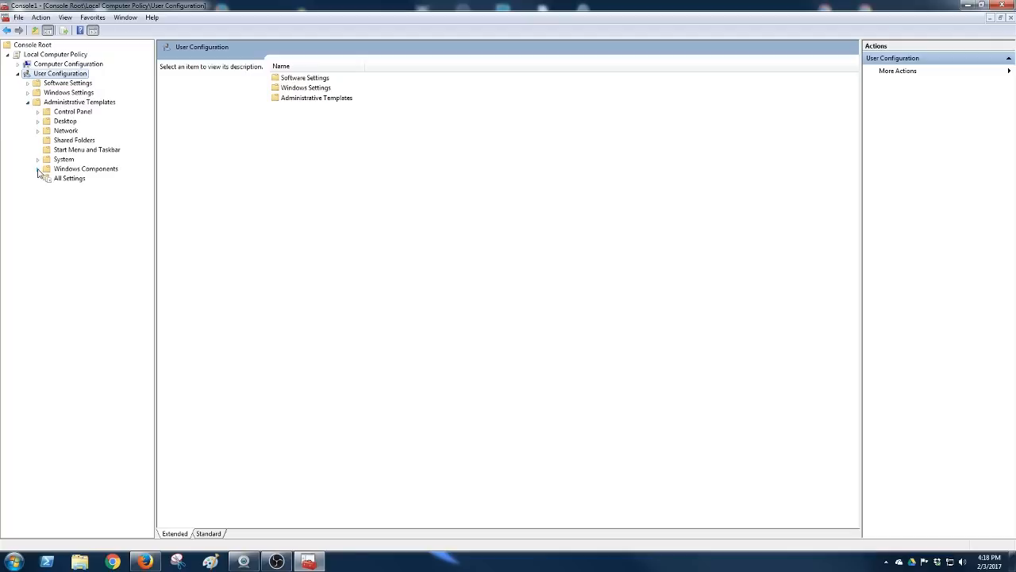
pyautogui.click(86, 169)
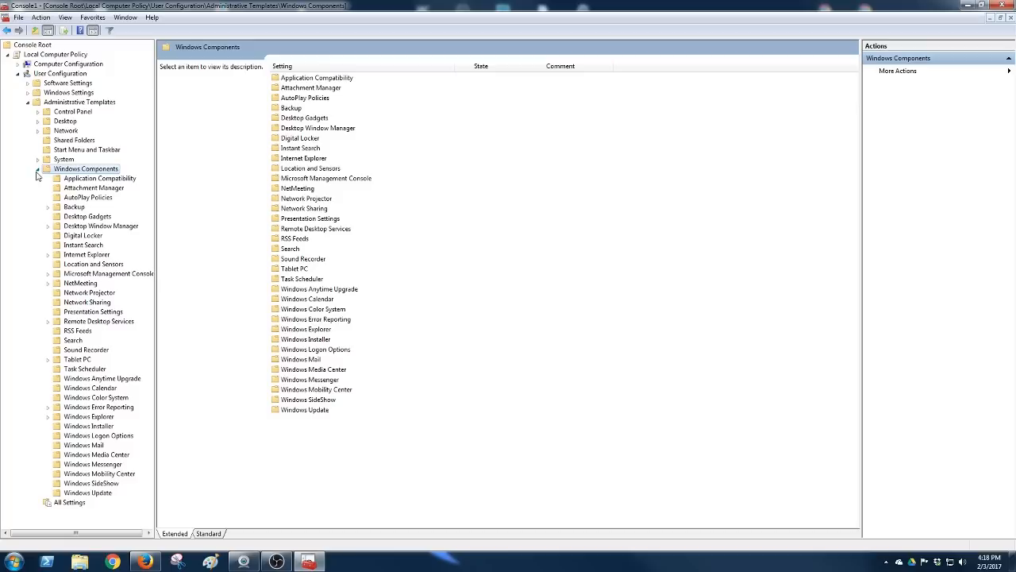
pyautogui.click(88, 492)
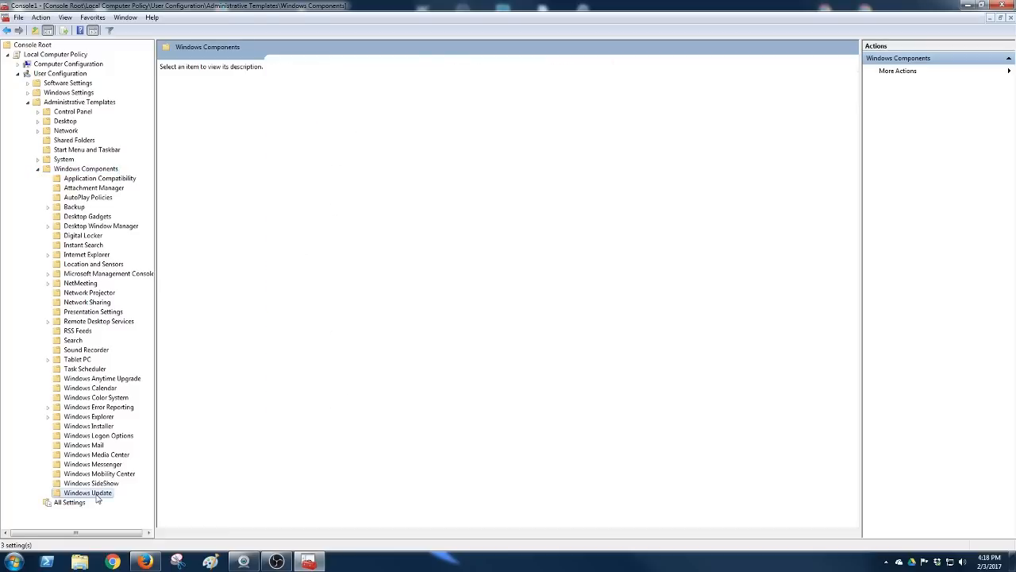
pyautogui.click(88, 492)
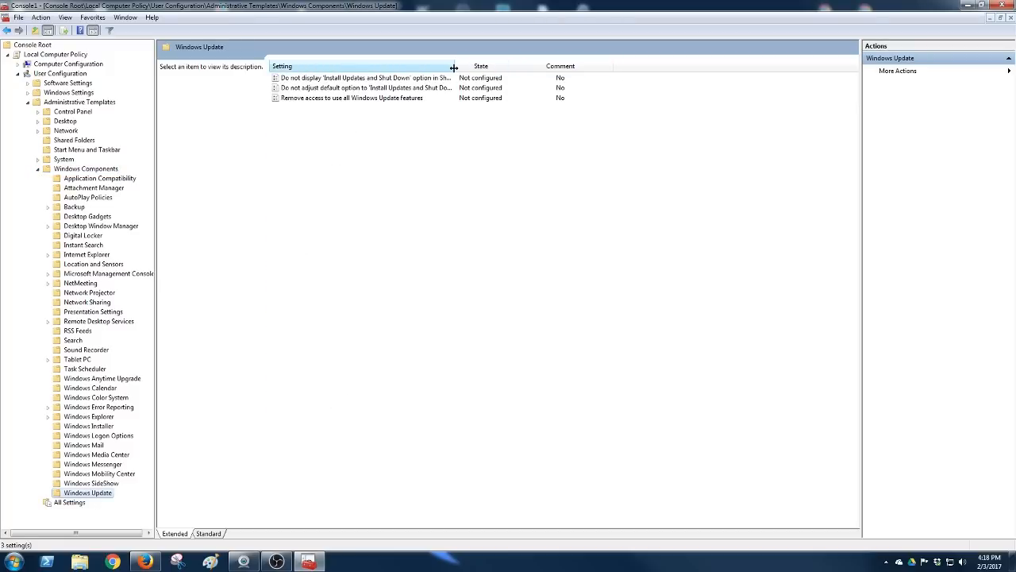
pyautogui.moveTo(454, 66); pyautogui.dragTo(581, 66)
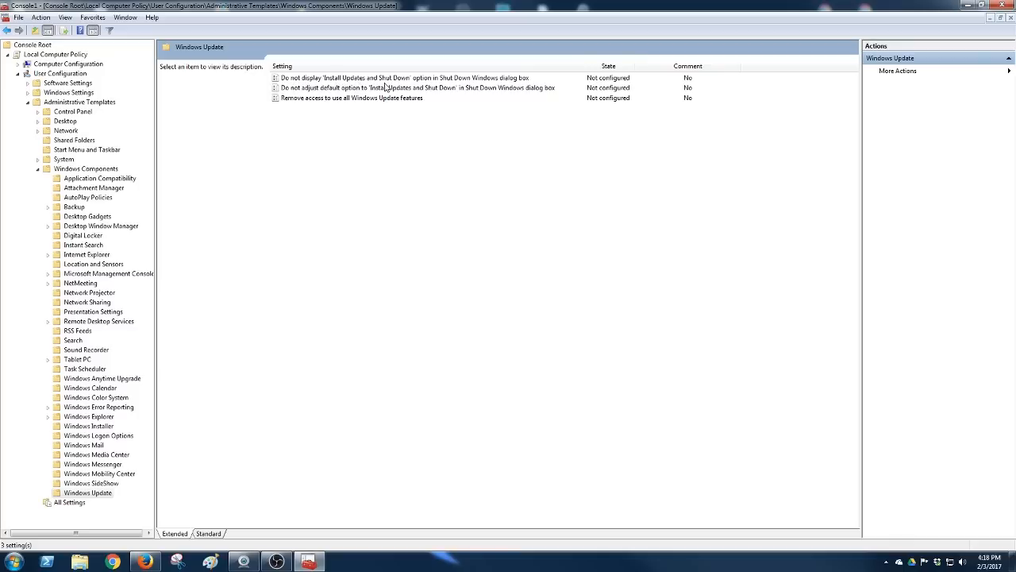
pyautogui.moveTo(429, 85)
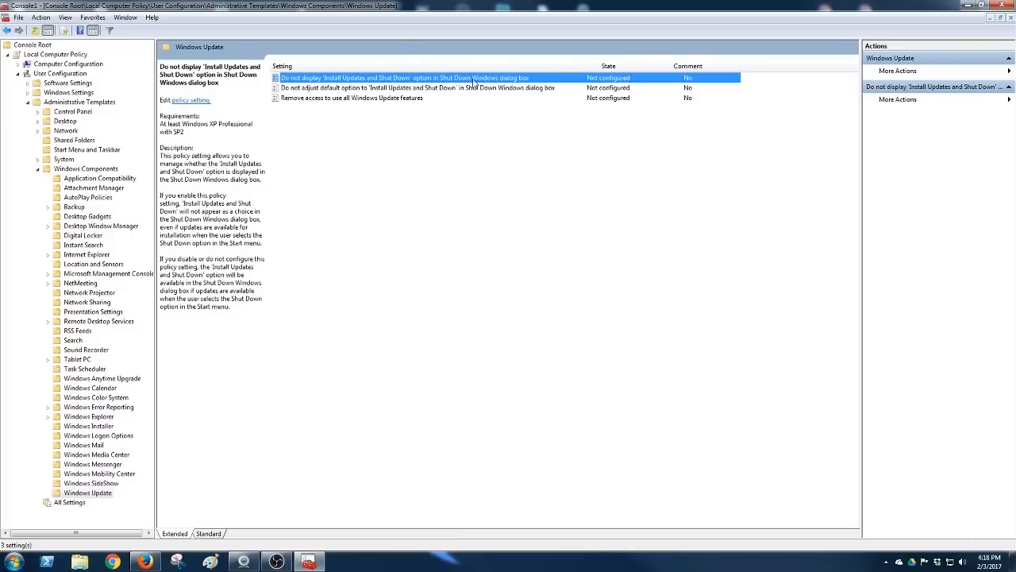
# Step: Choose Enabled for the 'Do not display Install Updates and Shut Down' policy
pyautogui.doubleClick(403, 77)
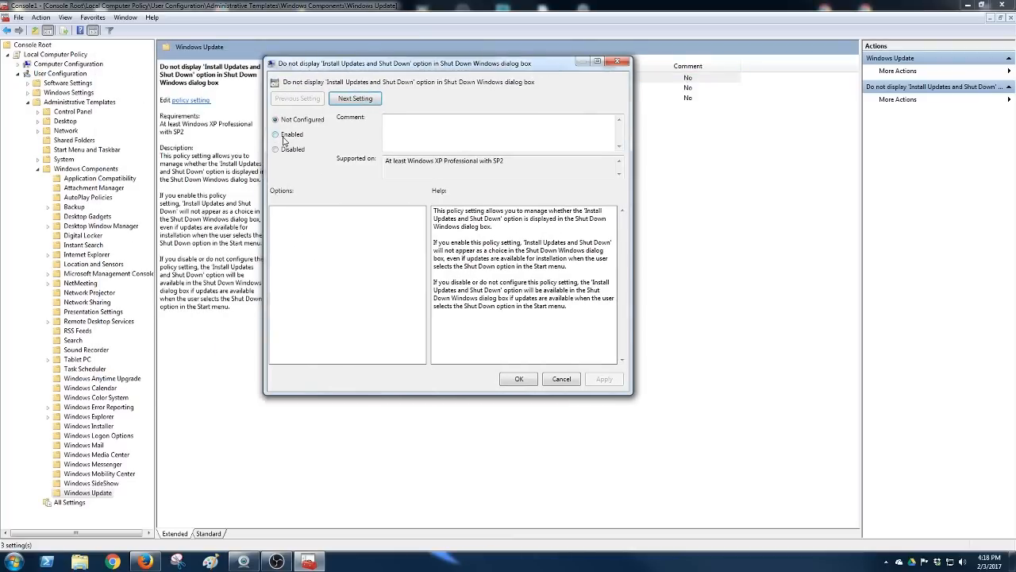
pyautogui.click(276, 134)
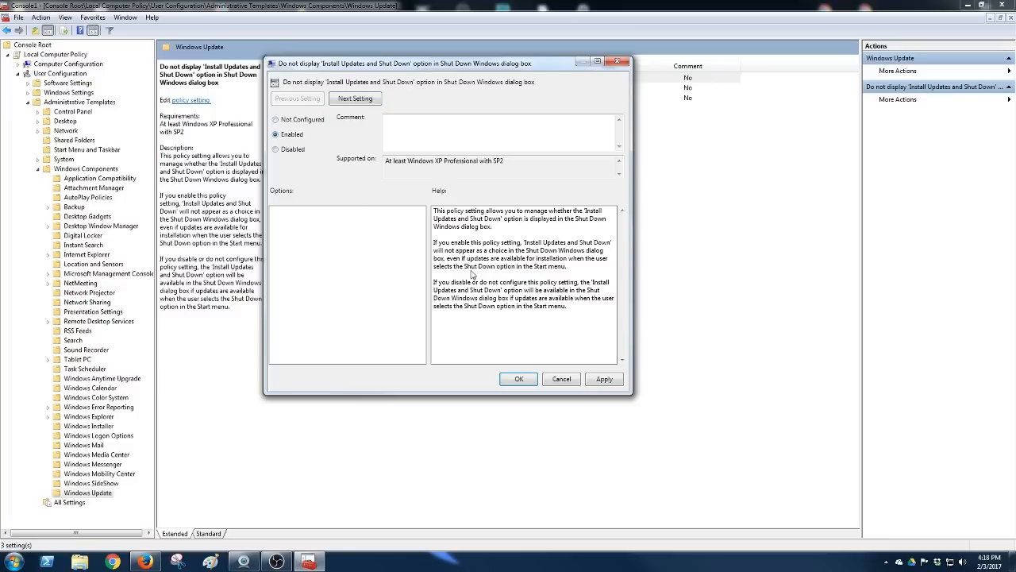
pyautogui.moveTo(520, 219)
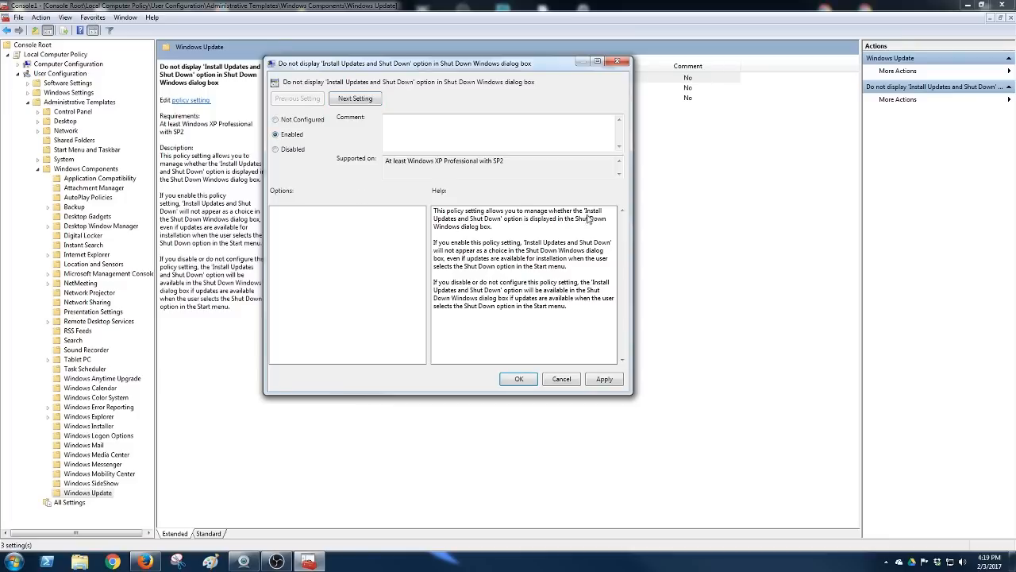
pyautogui.moveTo(577, 228)
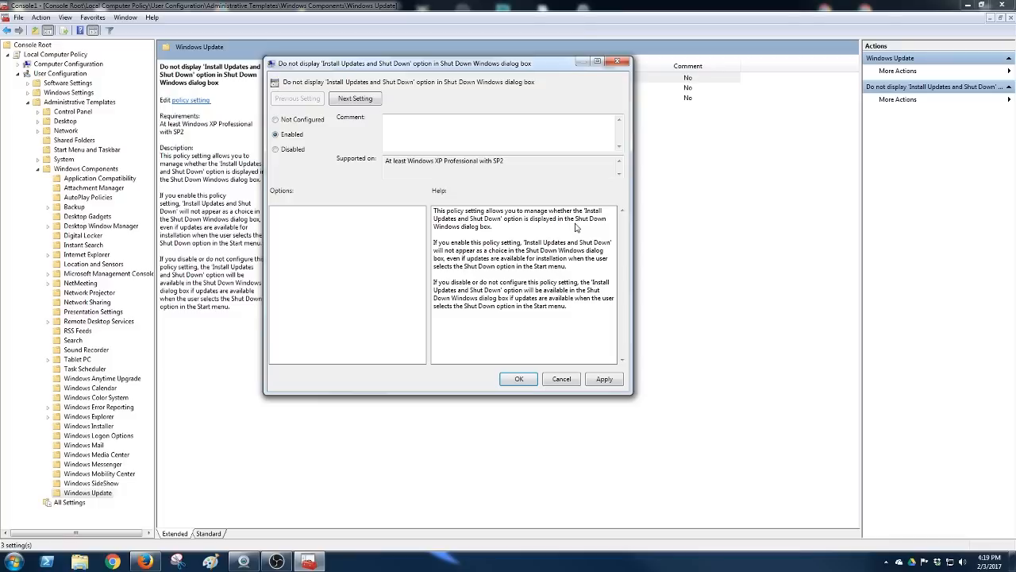
pyautogui.moveTo(480, 282)
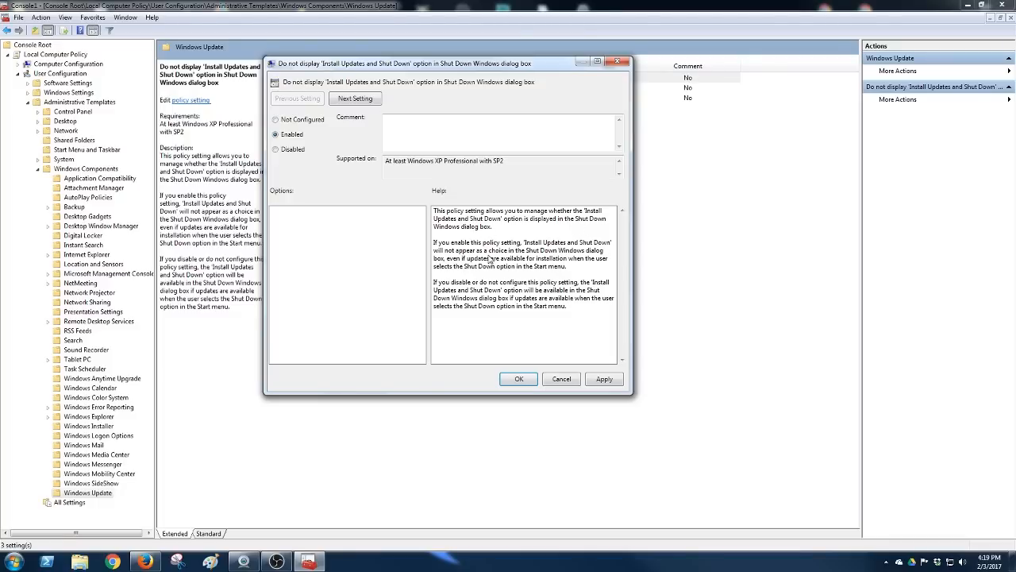
pyautogui.moveTo(320, 144)
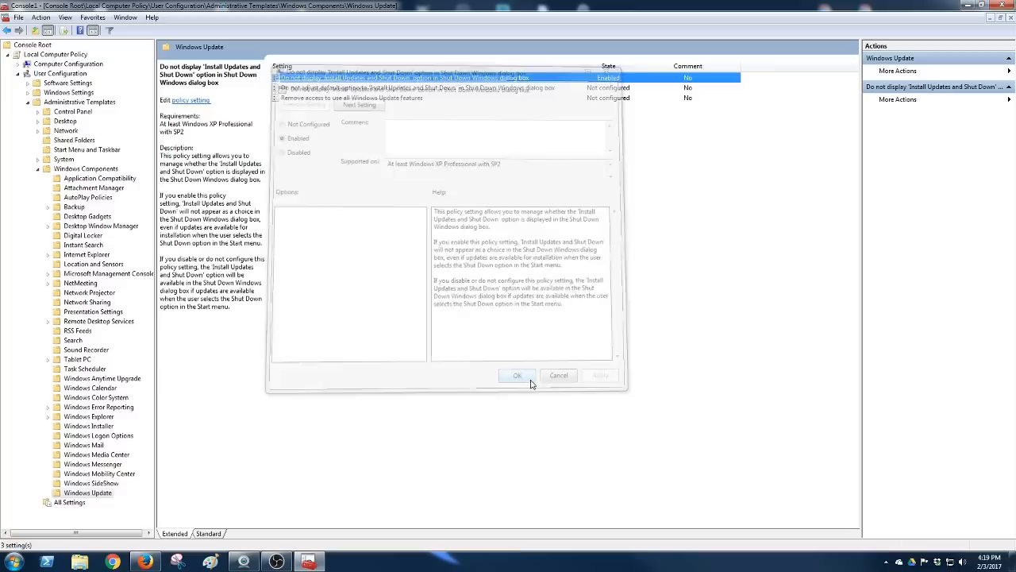
# Step: Apply the enabled policy with OK, then close the Console1 window
pyautogui.click(517, 374)
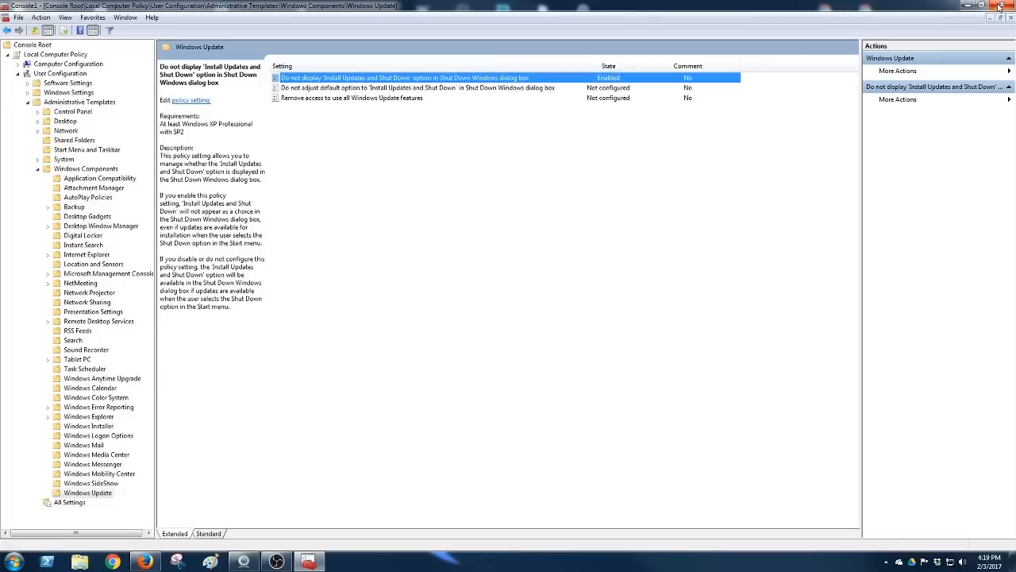
pyautogui.click(1010, 5)
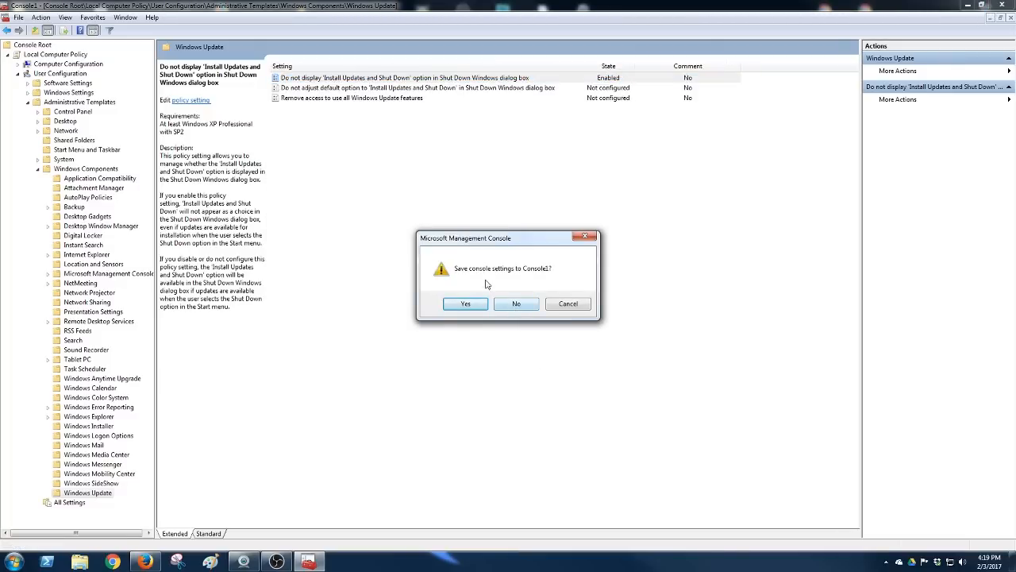
pyautogui.moveTo(669, 215)
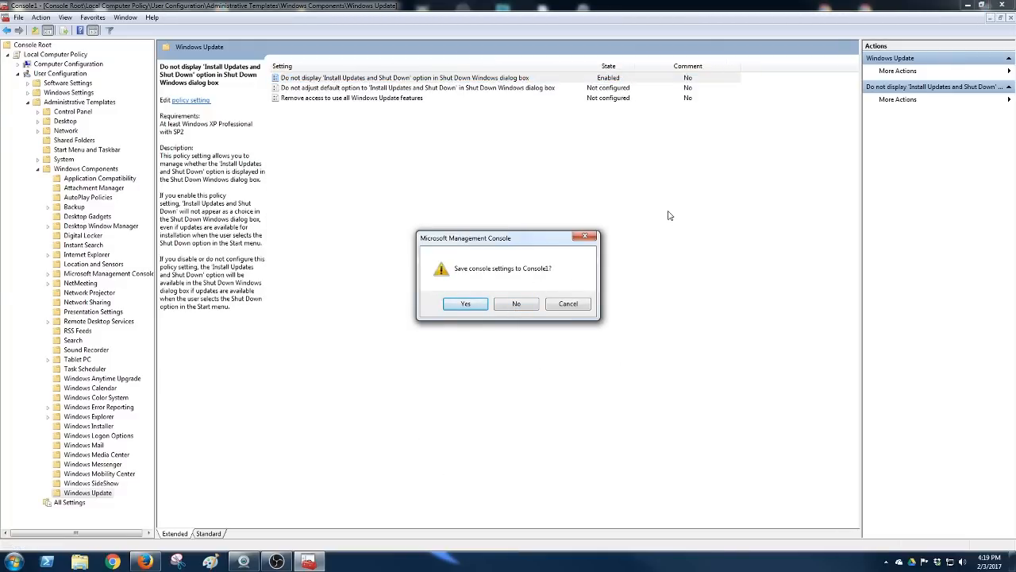
pyautogui.moveTo(172, 336)
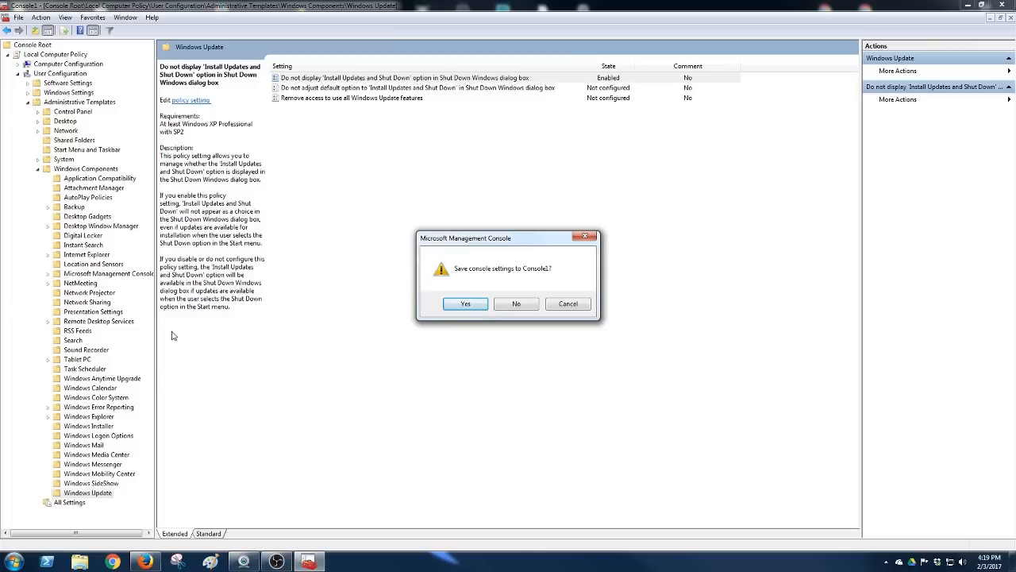
pyautogui.moveTo(473, 271)
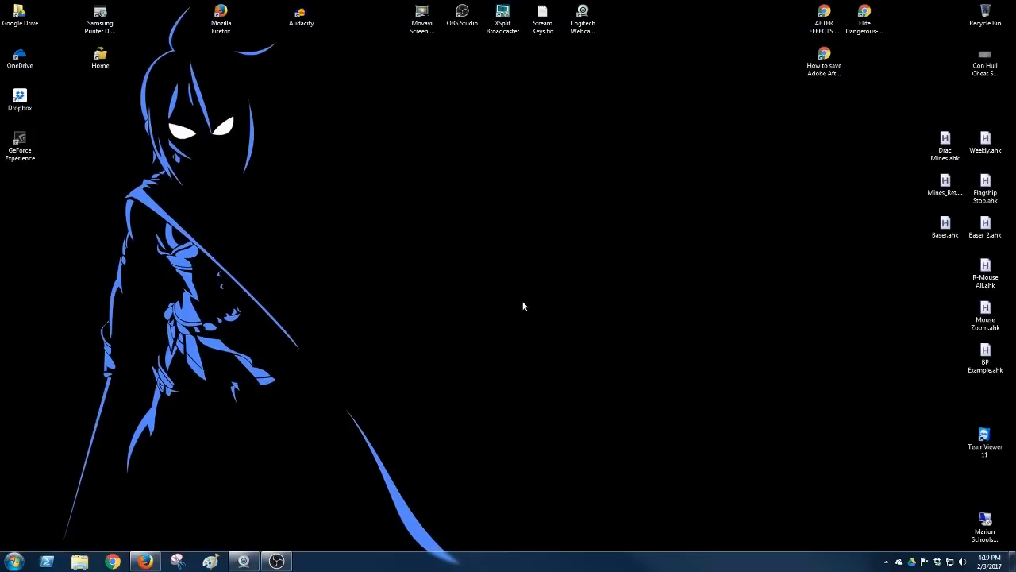
pyautogui.click(13, 561)
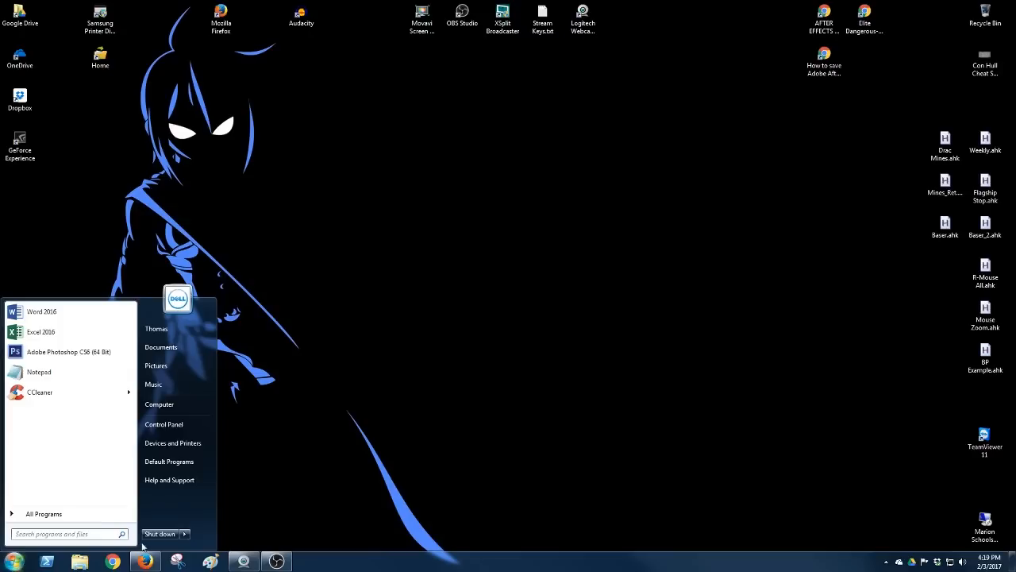
pyautogui.moveTo(159, 533)
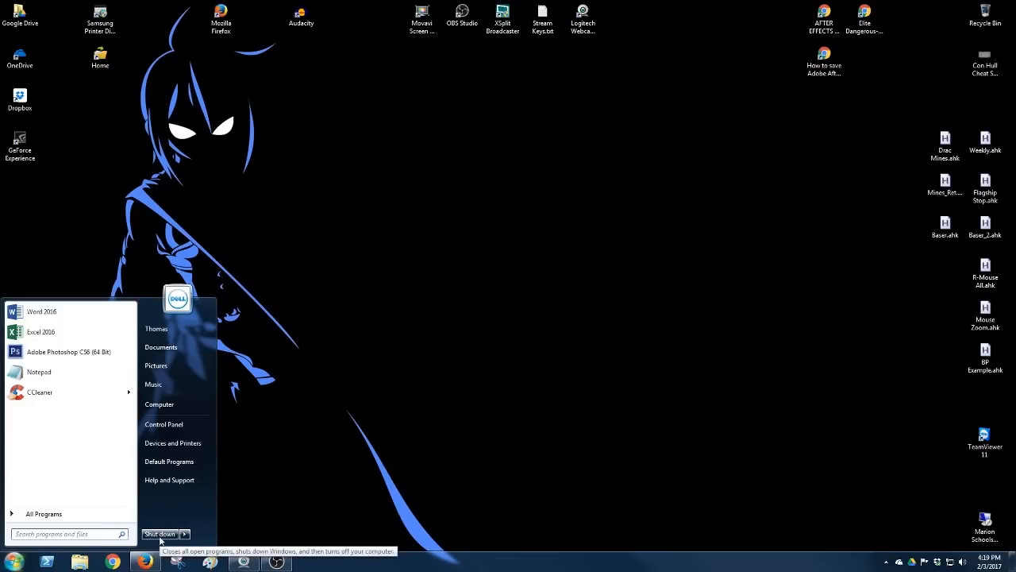
pyautogui.click(601, 380)
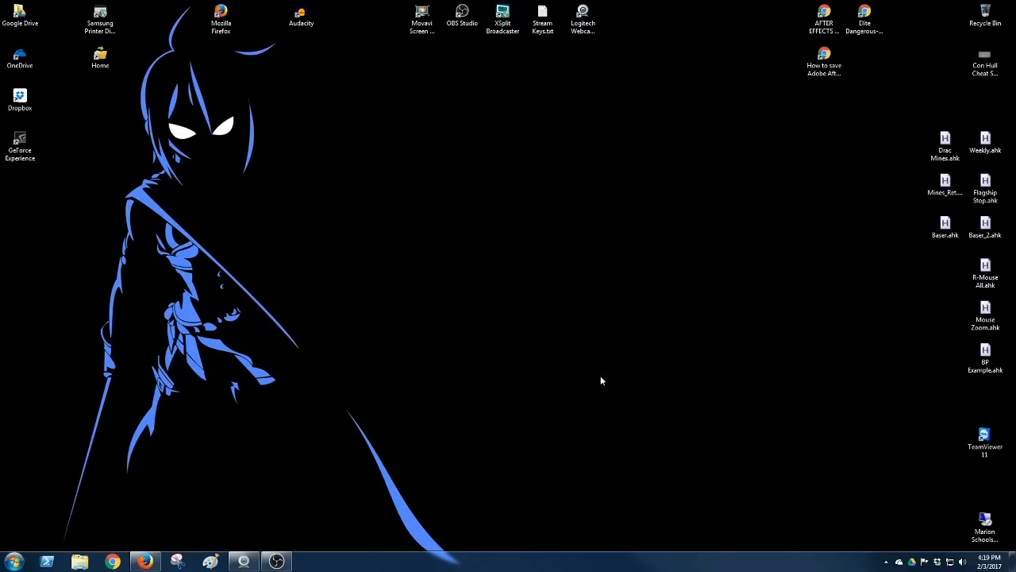